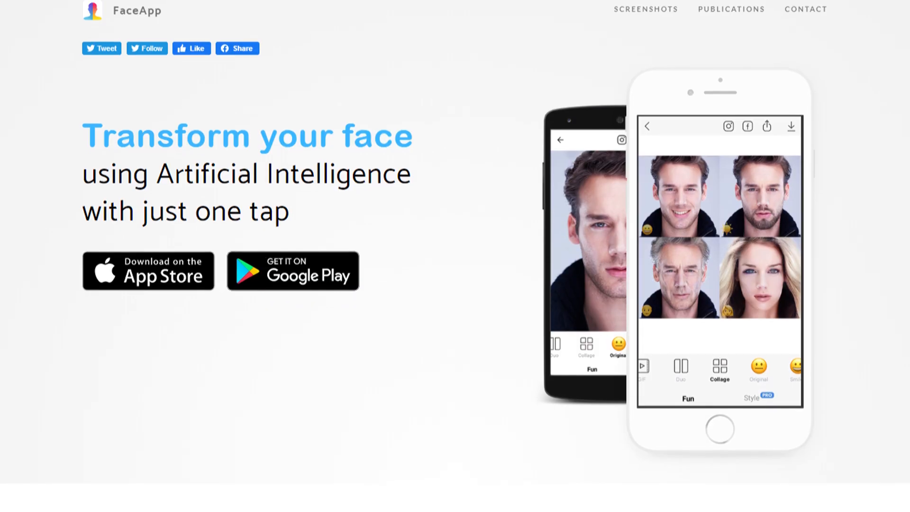
Trim the Deniro_Footage composition down to the work area
{"action": "scroll", "scroll_direction": "down", "scroll_amount": 3}
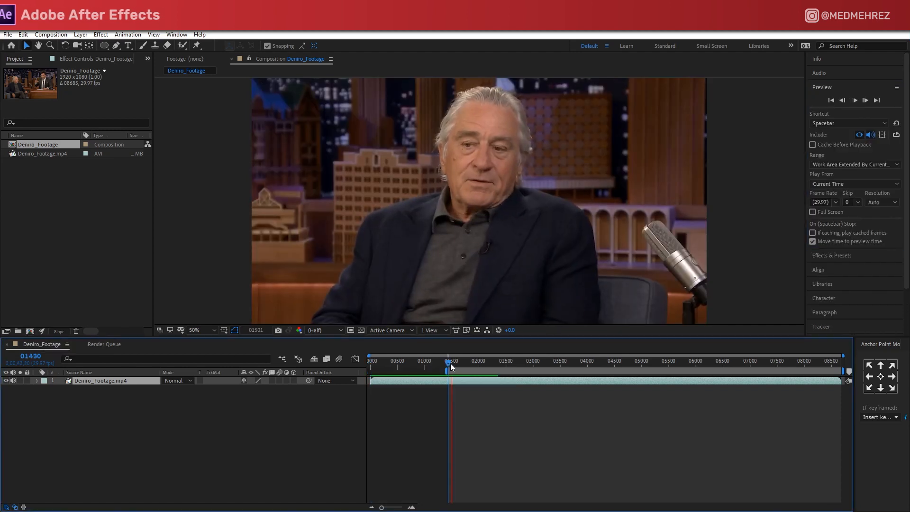
{"action": "right_click", "coordinate": [456, 366]}
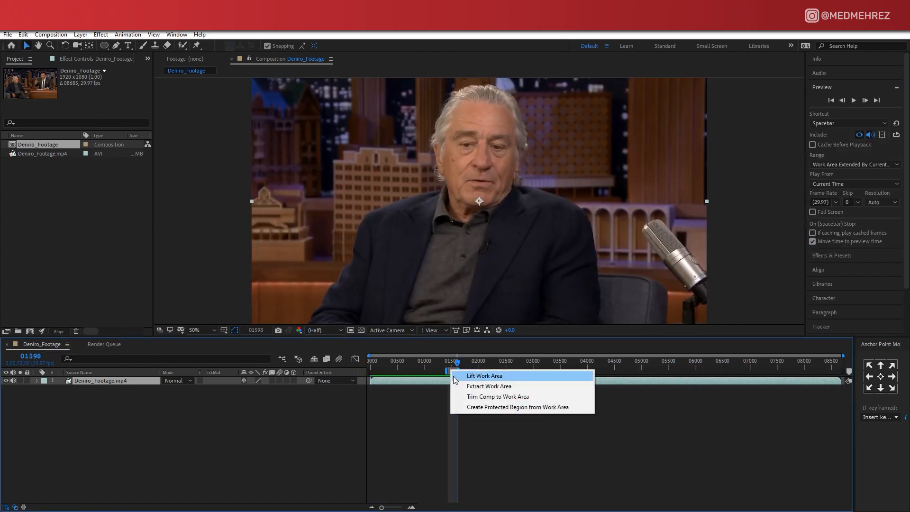
{"action": "left_click", "coordinate": [50, 34]}
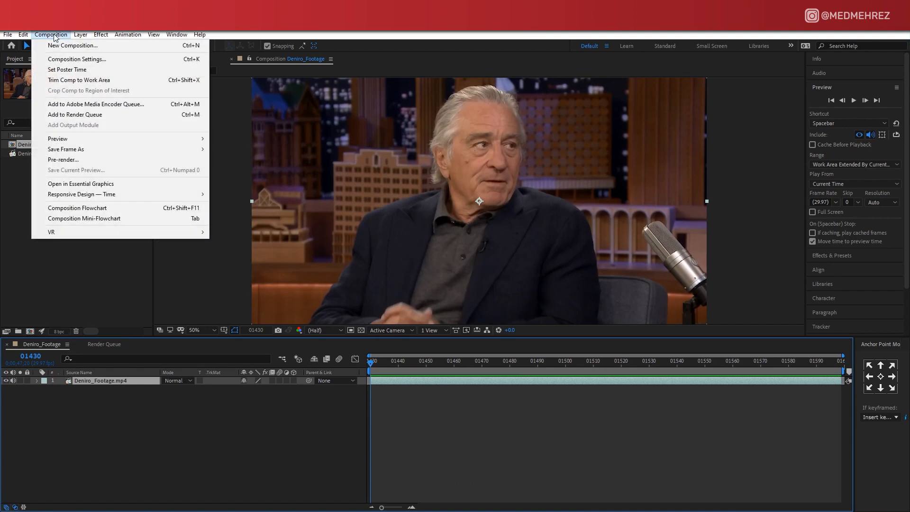
Set the composition's Start Frame to 0 in Composition Settings
{"action": "left_click", "coordinate": [76, 59]}
{"action": "type", "text": "0"}
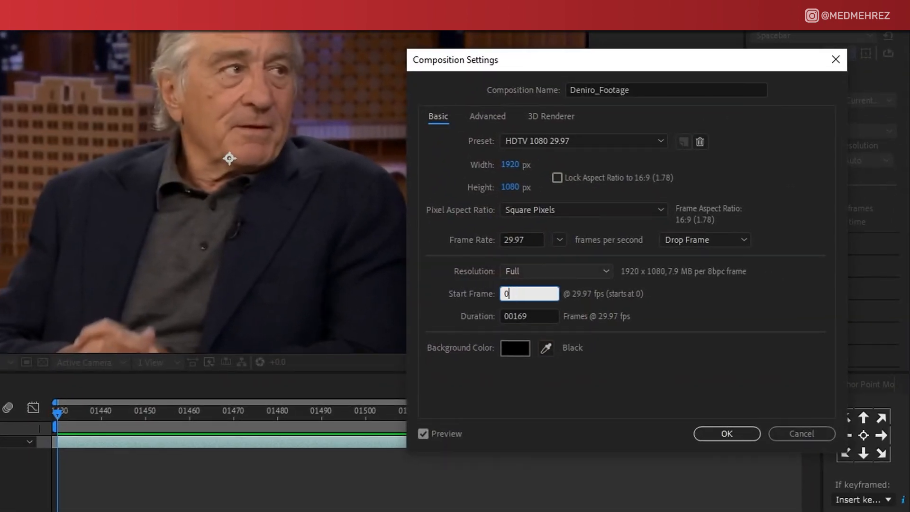
{"action": "left_click", "coordinate": [726, 434]}
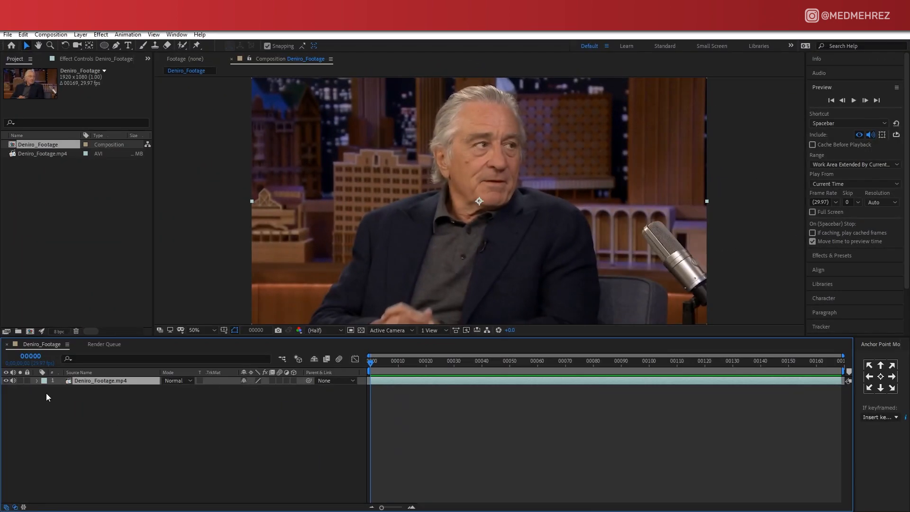
{"action": "left_click", "coordinate": [50, 34]}
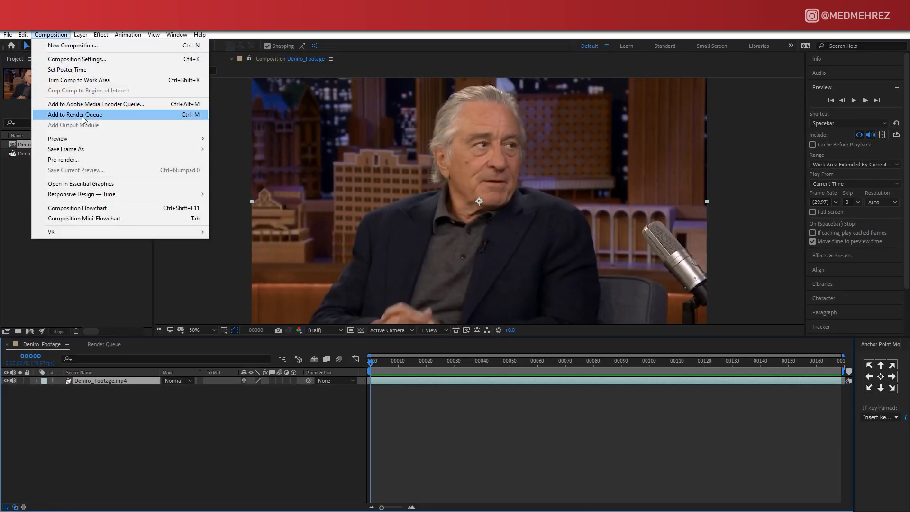
Add the composition to the Render Queue with PNG Sequence as output format
{"action": "left_click", "coordinate": [75, 115]}
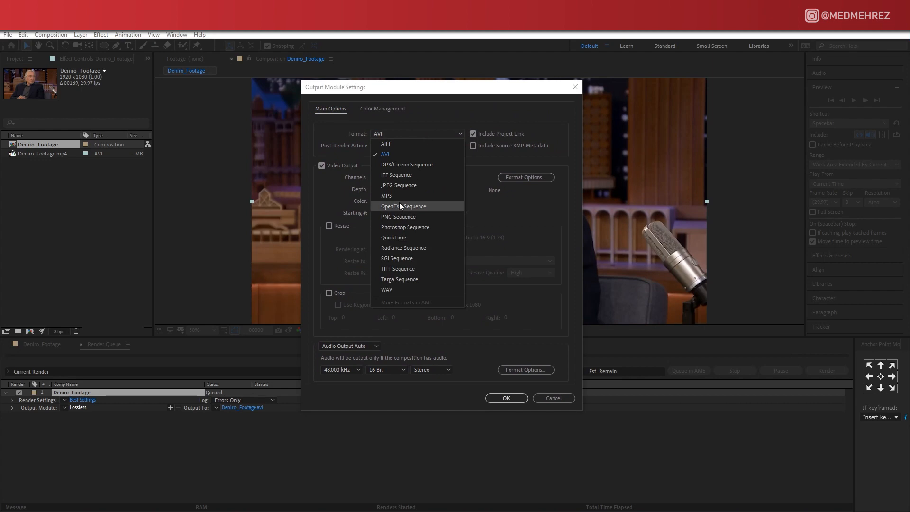
{"action": "left_click", "coordinate": [398, 217]}
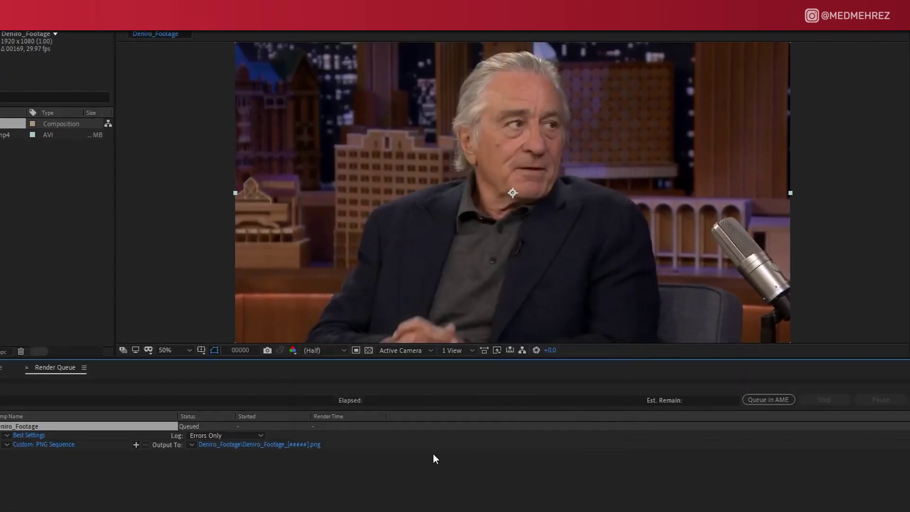
Output the frames into a new 'video' folder without an extra subfolder
{"action": "left_click", "coordinate": [258, 443]}
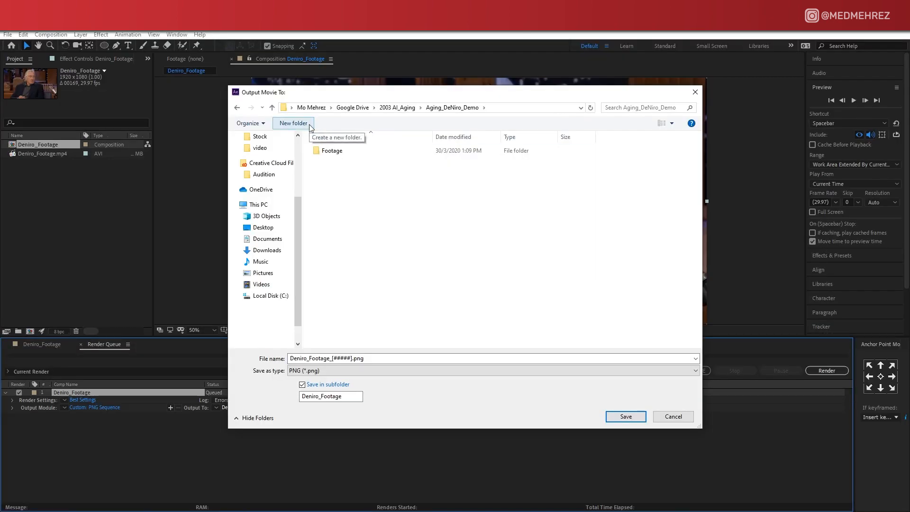
{"action": "left_click", "coordinate": [293, 123]}
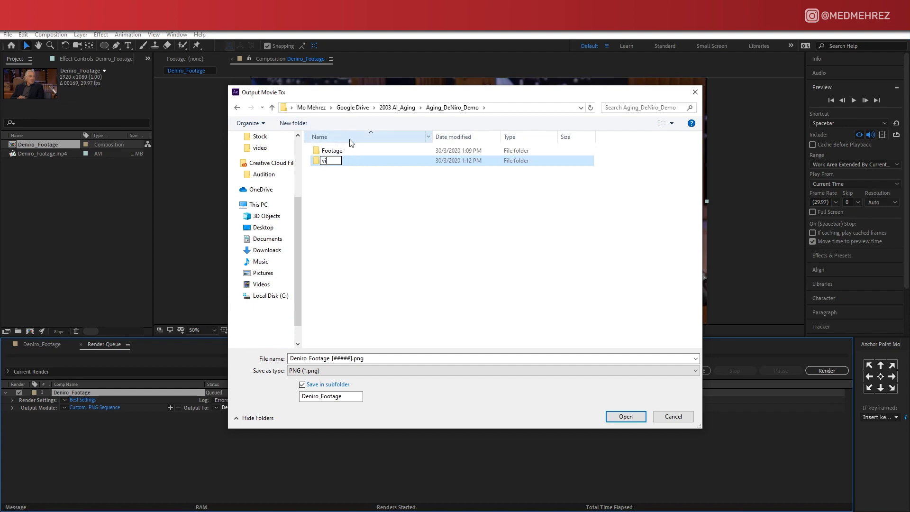
{"action": "double_click", "coordinate": [333, 161]}
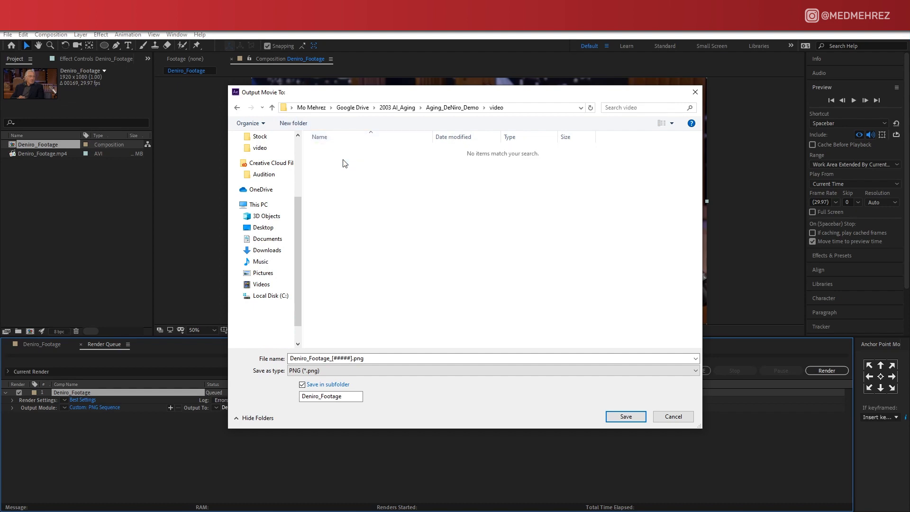
{"action": "left_click", "coordinate": [302, 384]}
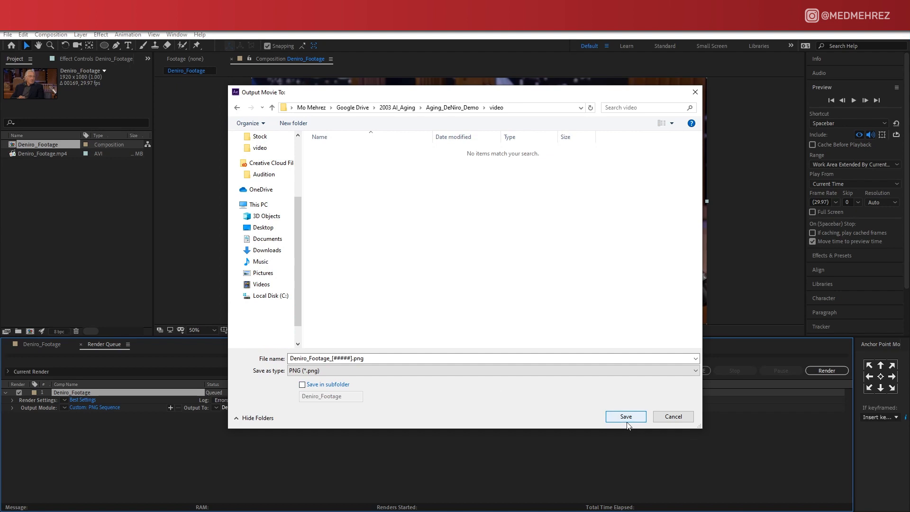
{"action": "left_click", "coordinate": [625, 417]}
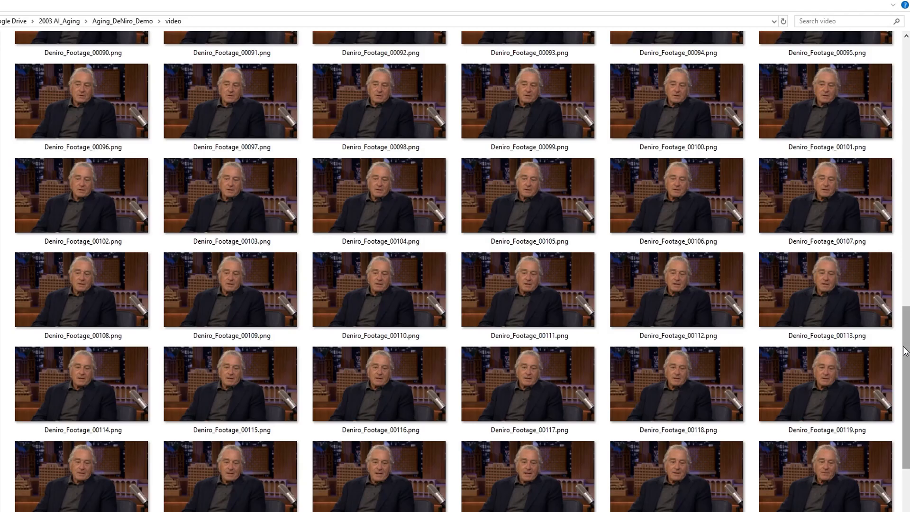
Review the rendered PNGs and open Deniro_Footage_00103.png as the keyframe
{"action": "scroll", "scroll_direction": "up", "scroll_amount": 3}
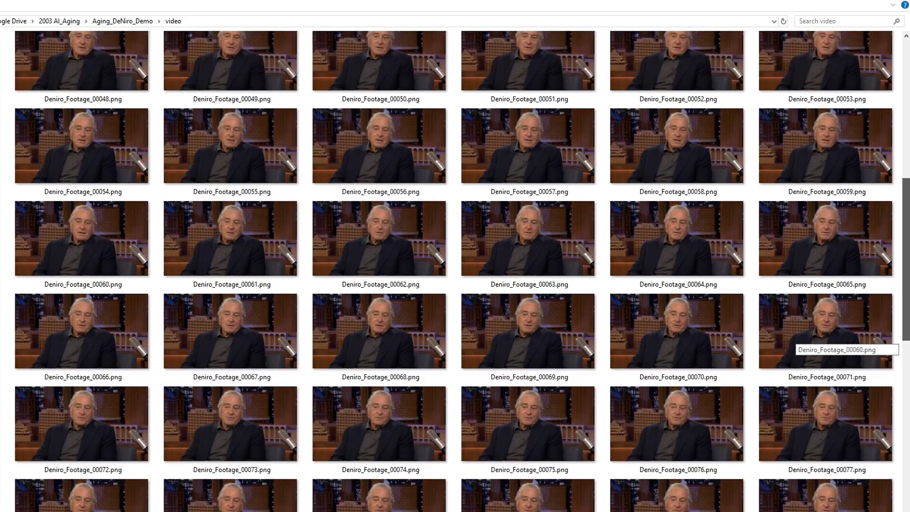
{"action": "scroll", "scroll_direction": "up", "scroll_amount": 3}
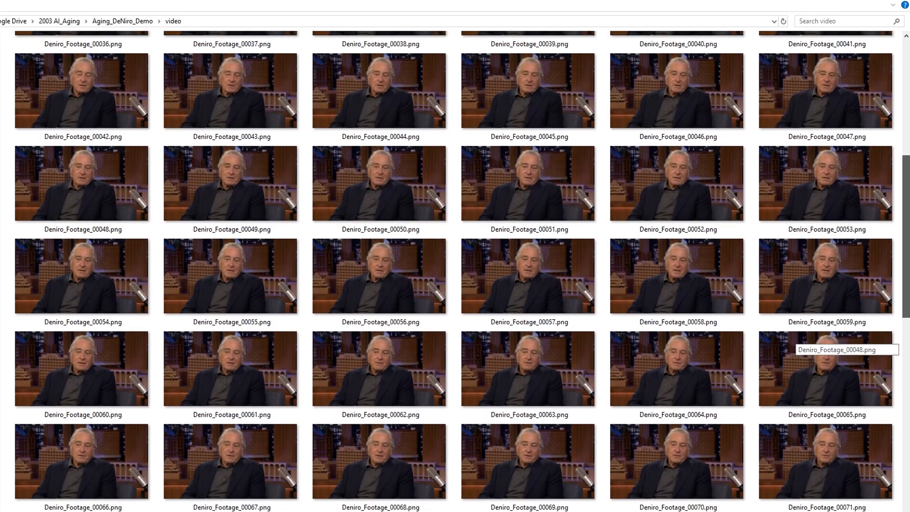
{"action": "scroll", "scroll_direction": "down", "scroll_amount": 3}
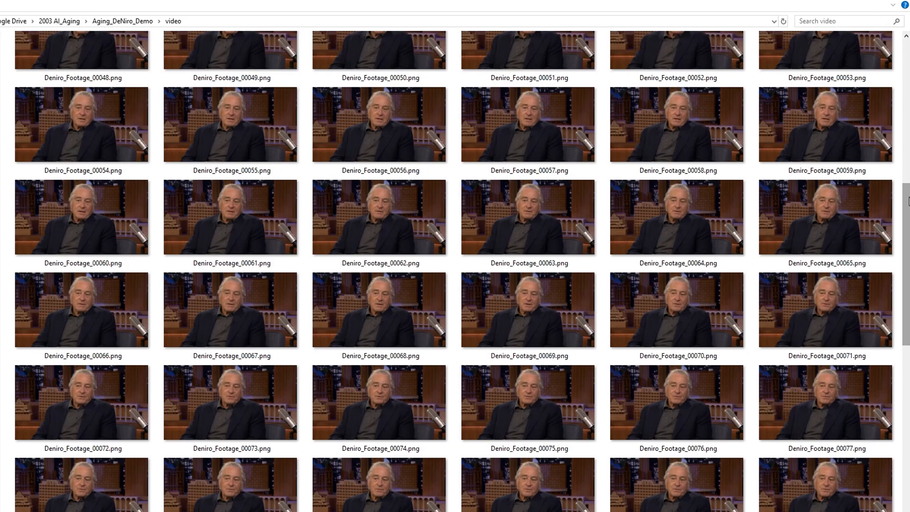
{"action": "scroll", "scroll_direction": "down", "scroll_amount": 3}
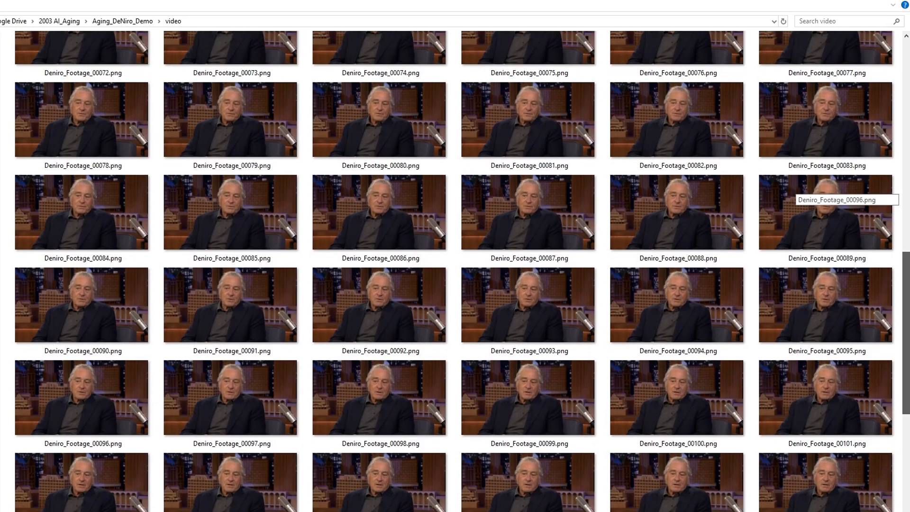
{"action": "scroll", "scroll_direction": "down", "scroll_amount": 3}
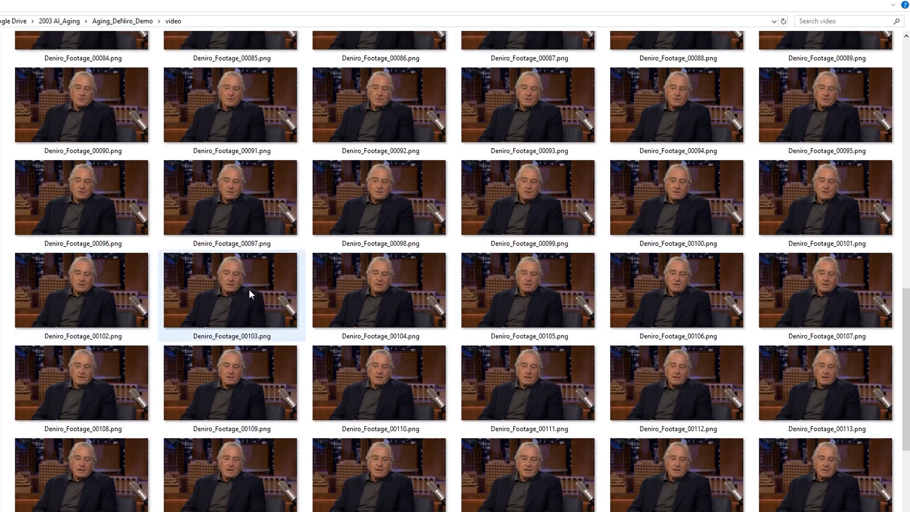
{"action": "double_click", "coordinate": [231, 290]}
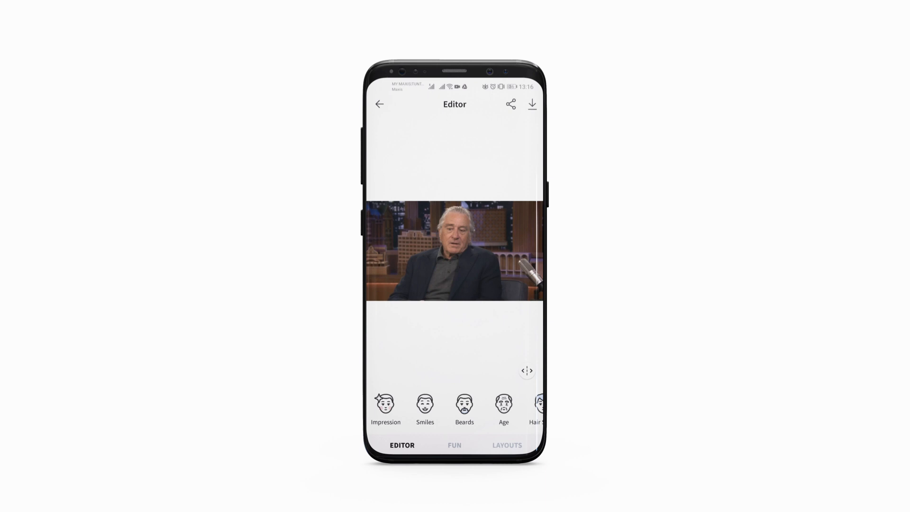
Apply a Young age preset to the frame in the FaceApp editor
{"action": "left_click", "coordinate": [504, 407]}
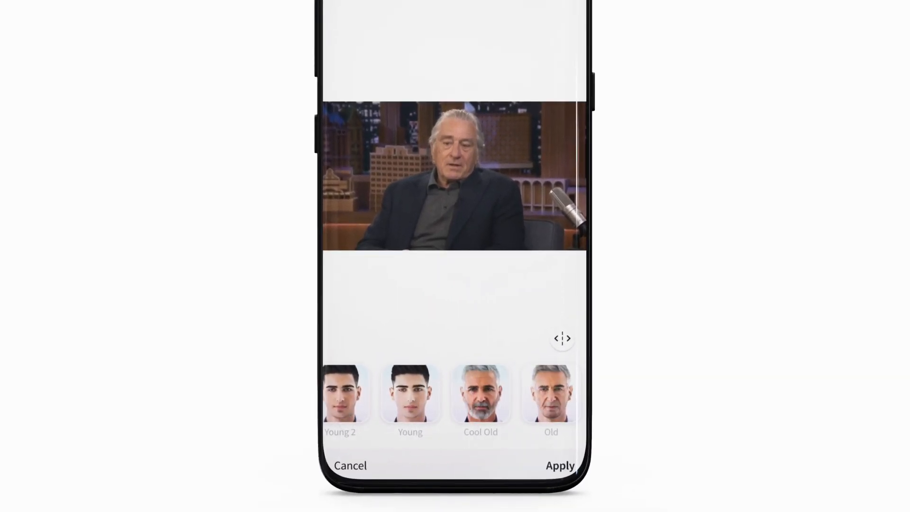
{"action": "left_click", "coordinate": [550, 394]}
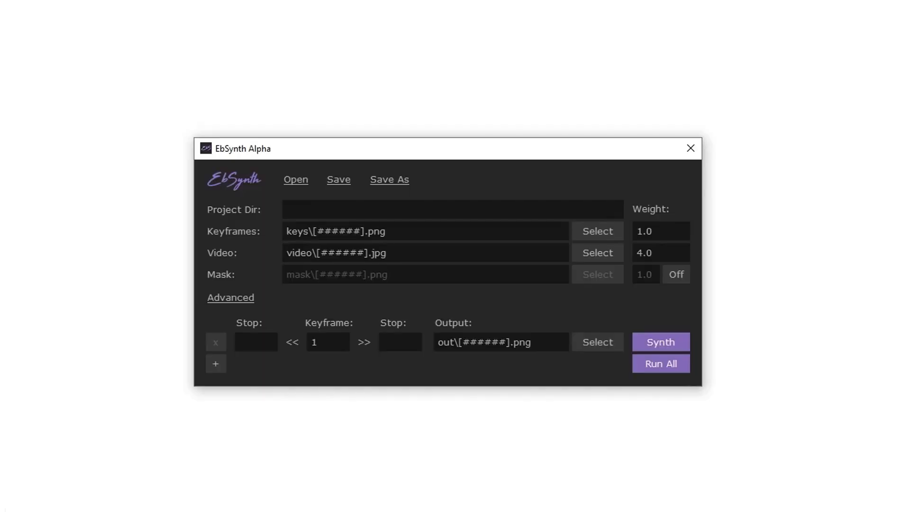
{"action": "mouse_move", "coordinate": [668, 229]}
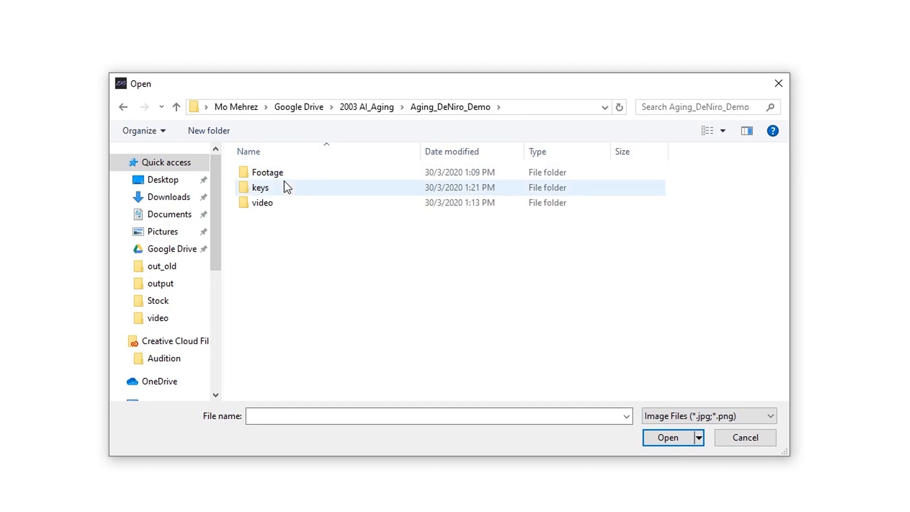
Assign the edited JPG from the keys folder as EbSynth's keyframe
{"action": "double_click", "coordinate": [260, 186]}
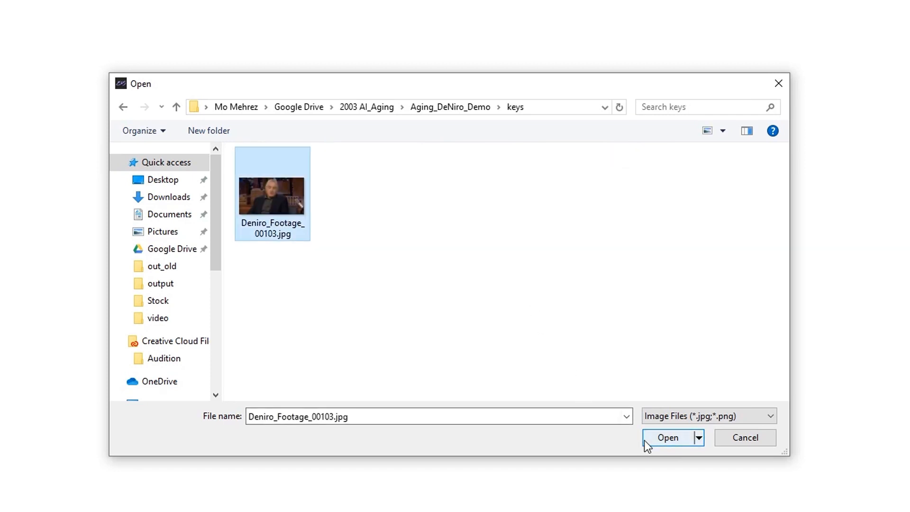
{"action": "left_click", "coordinate": [667, 437]}
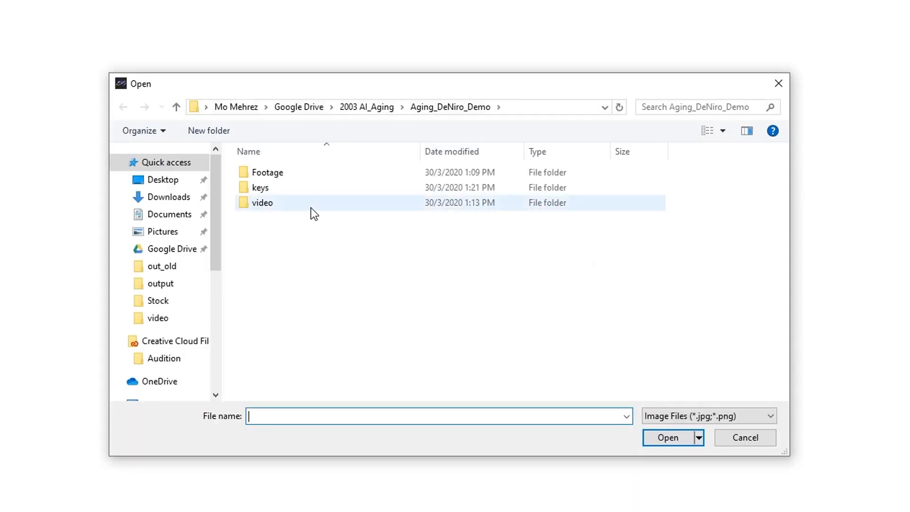
Assign the first PNG from the video folder as EbSynth's frame sequence
{"action": "double_click", "coordinate": [263, 202]}
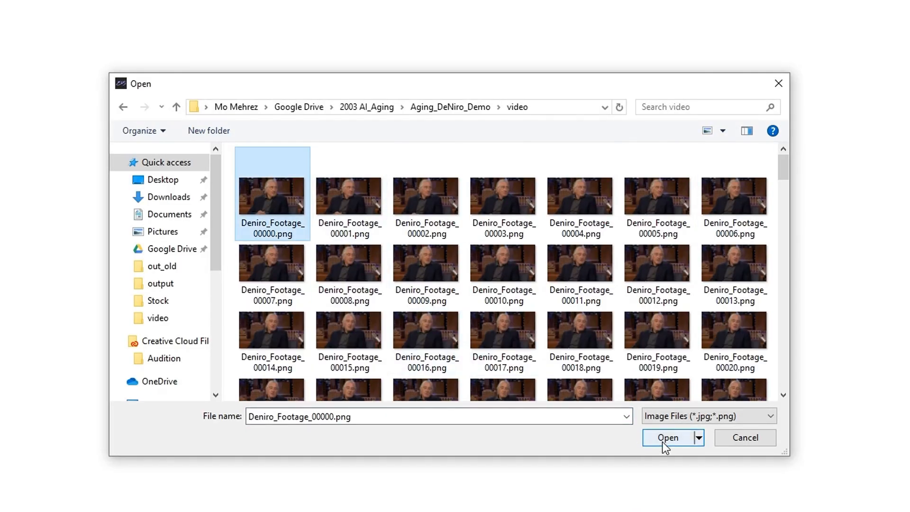
{"action": "left_click", "coordinate": [667, 437]}
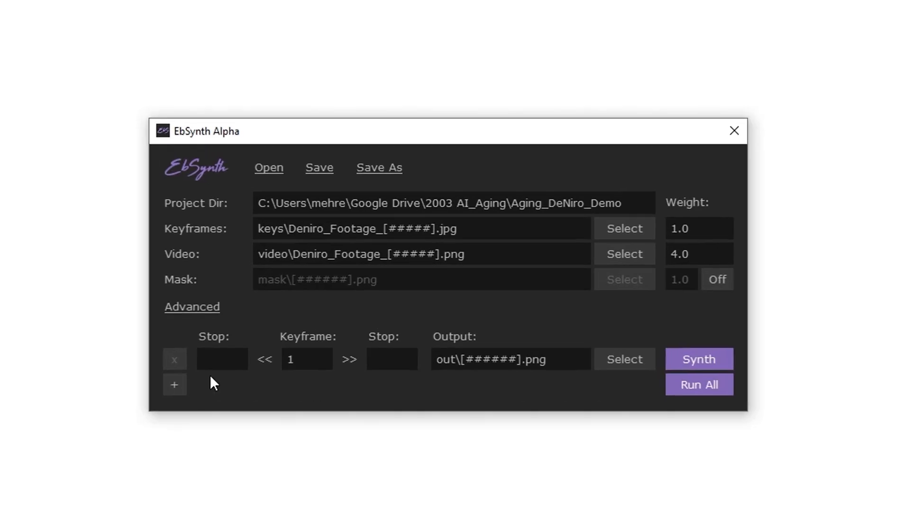
Set keyframe 103 with stops at frame 0 and frame 168
{"action": "left_click", "coordinate": [221, 360]}
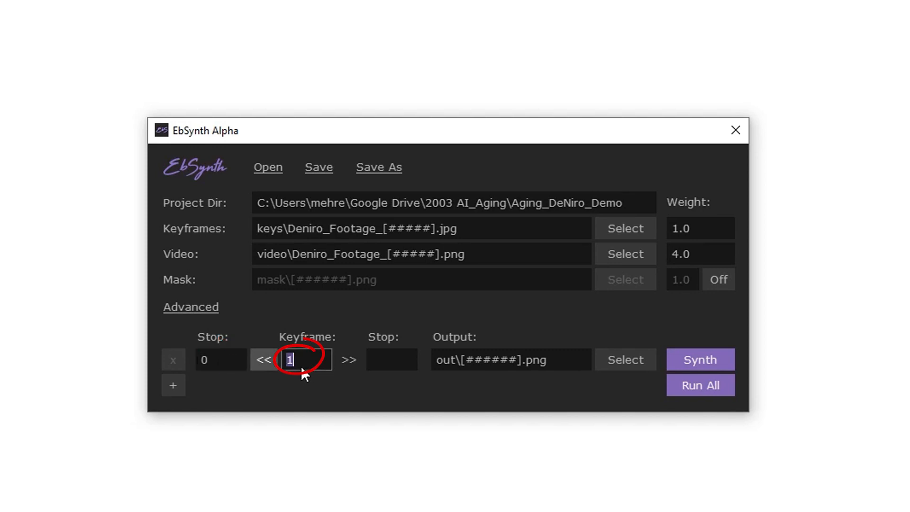
{"action": "type", "text": "103"}
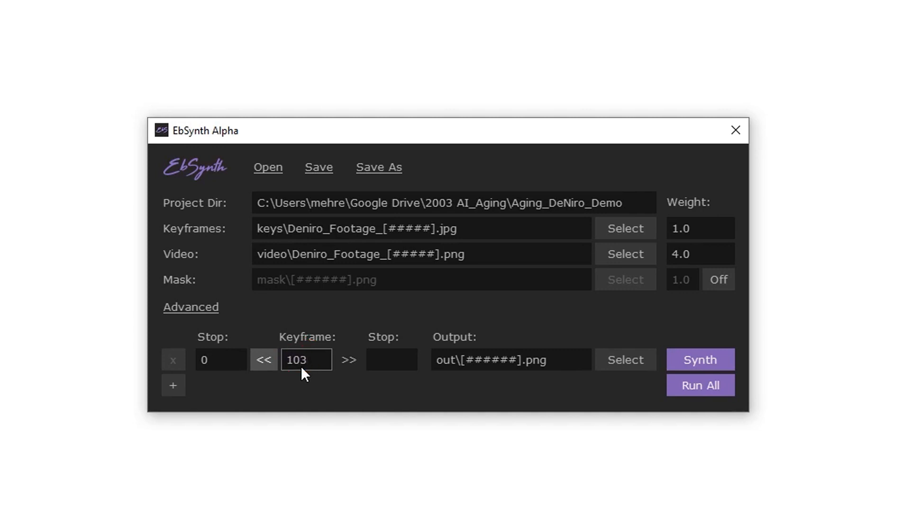
{"action": "mouse_move", "coordinate": [470, 404]}
{"action": "type", "text": "168"}
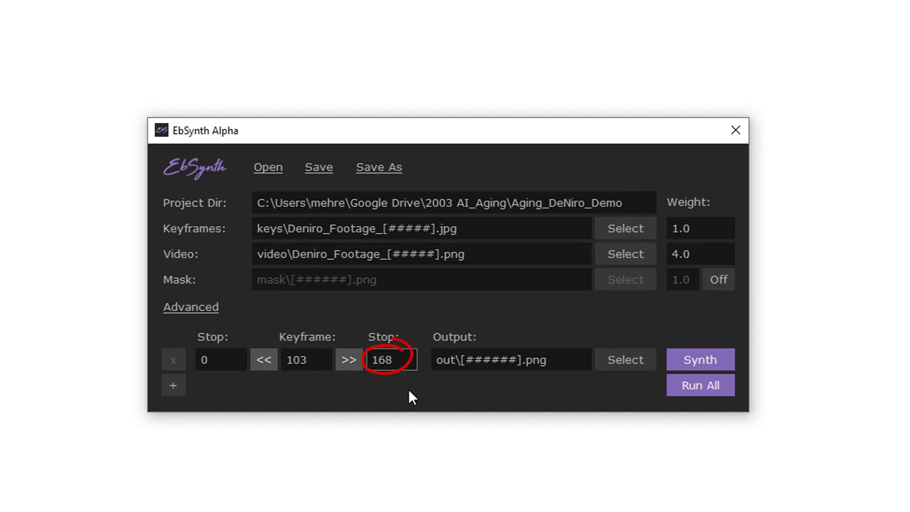
{"action": "left_click", "coordinate": [393, 359]}
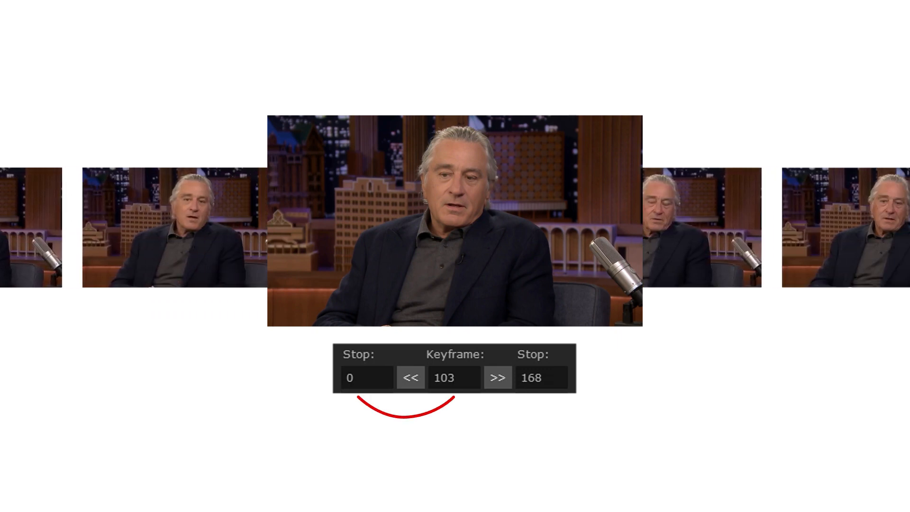
{"action": "left_click", "coordinate": [498, 378]}
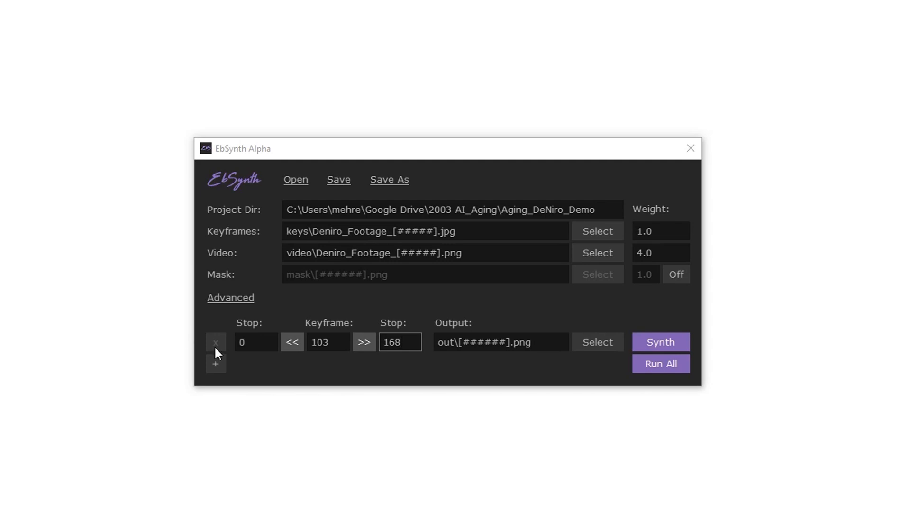
Add a second, empty keyframe row beneath the first
{"action": "left_click", "coordinate": [216, 364]}
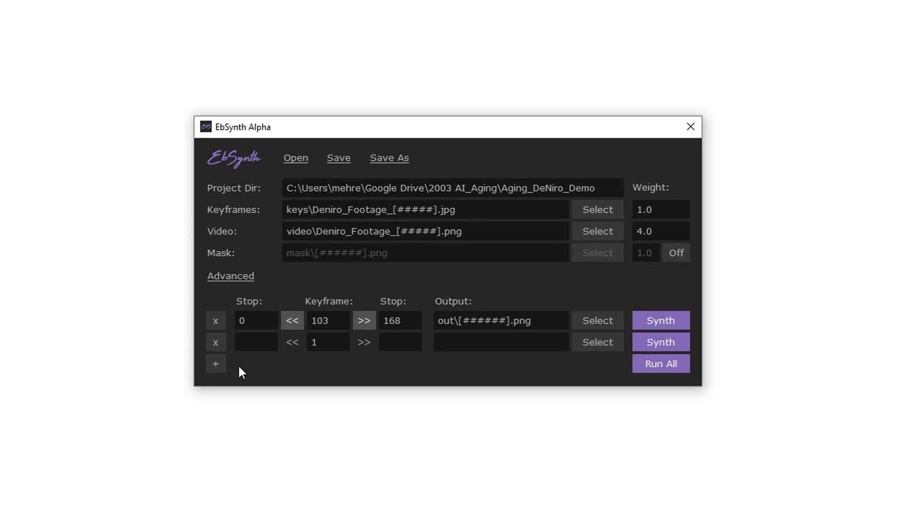
{"action": "mouse_move", "coordinate": [244, 373]}
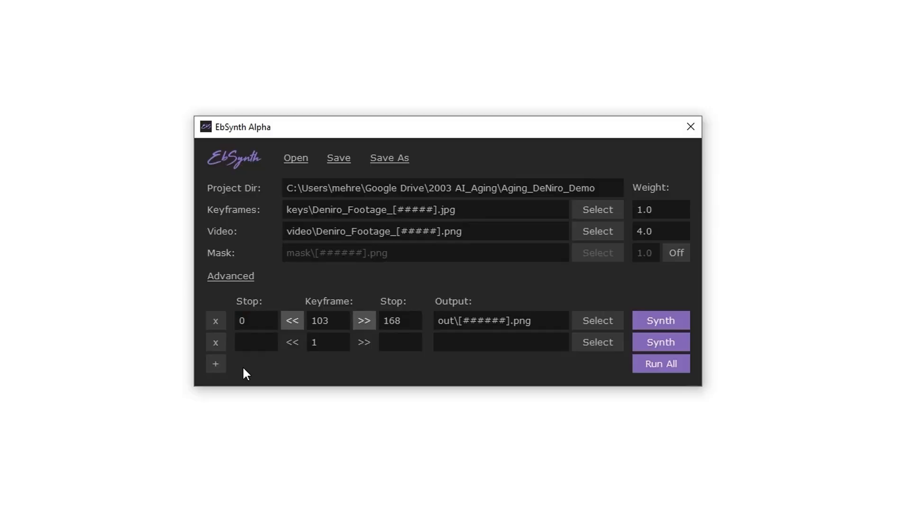
Remove the extra row, target a new output folder, and start Synth for frames 0–168
{"action": "left_click", "coordinate": [216, 342]}
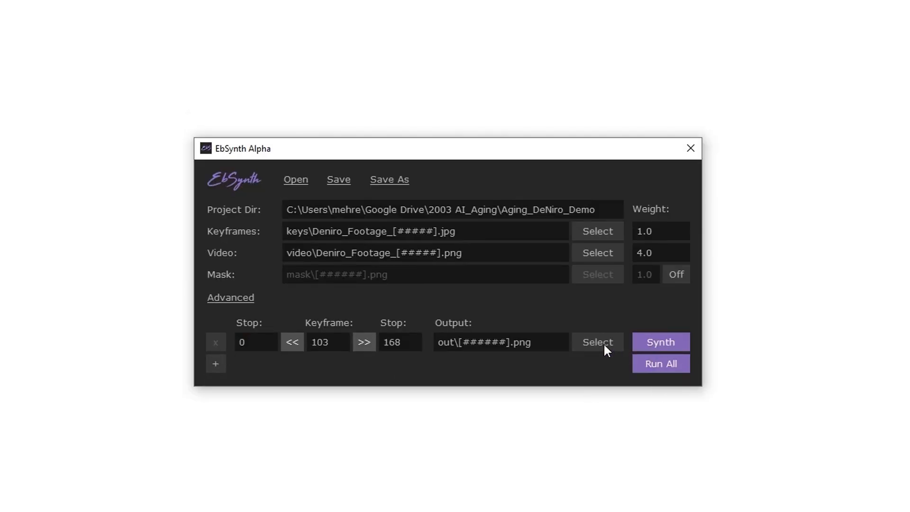
{"action": "left_click", "coordinate": [596, 342]}
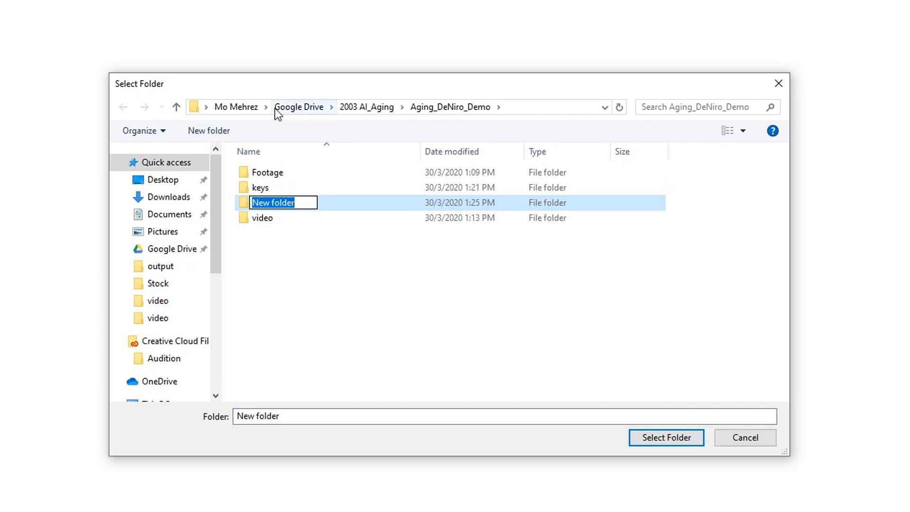
{"action": "double_click", "coordinate": [159, 266]}
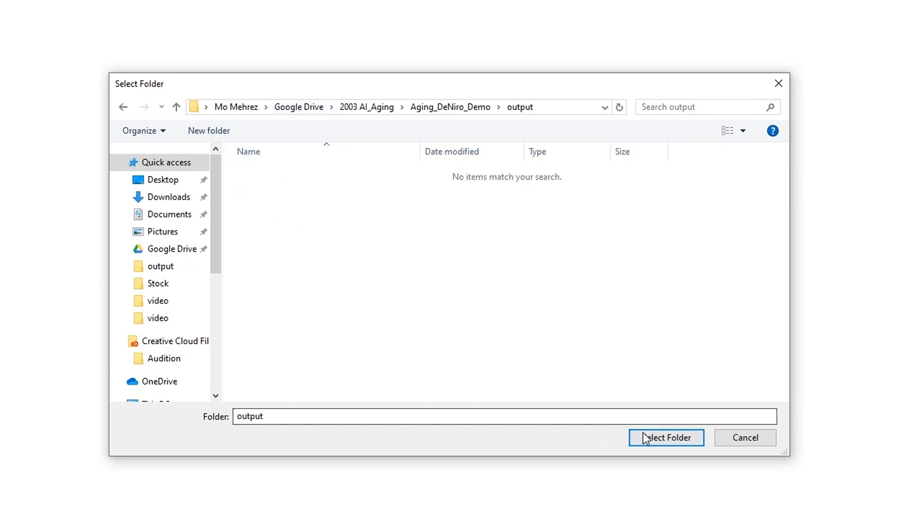
{"action": "left_click", "coordinate": [666, 437]}
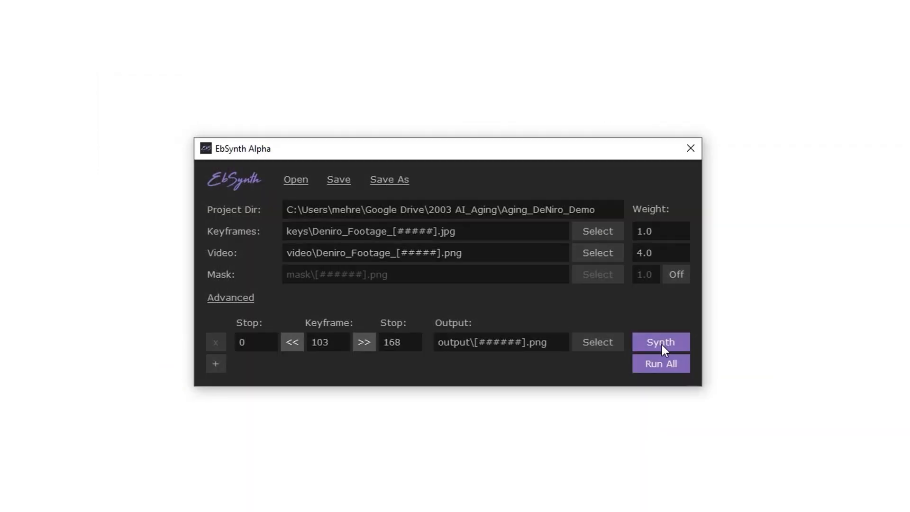
{"action": "left_click", "coordinate": [660, 342]}
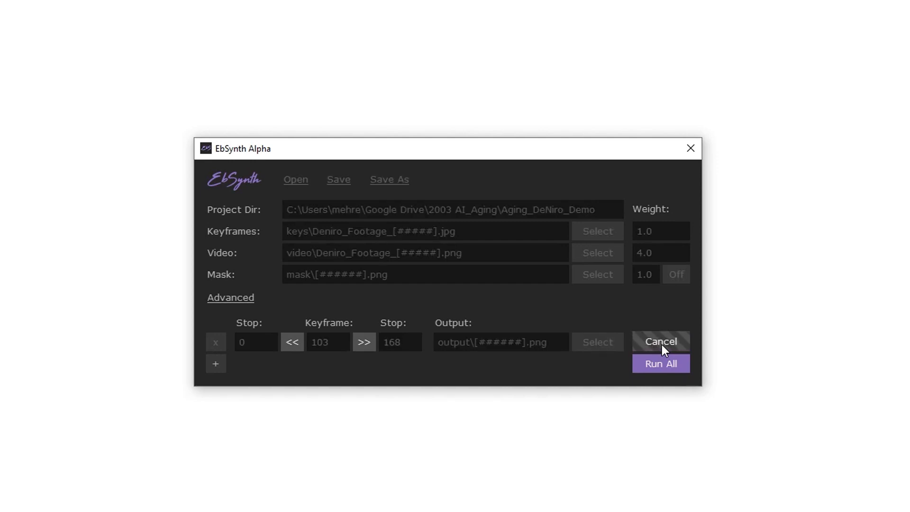
{"action": "mouse_move", "coordinate": [689, 318]}
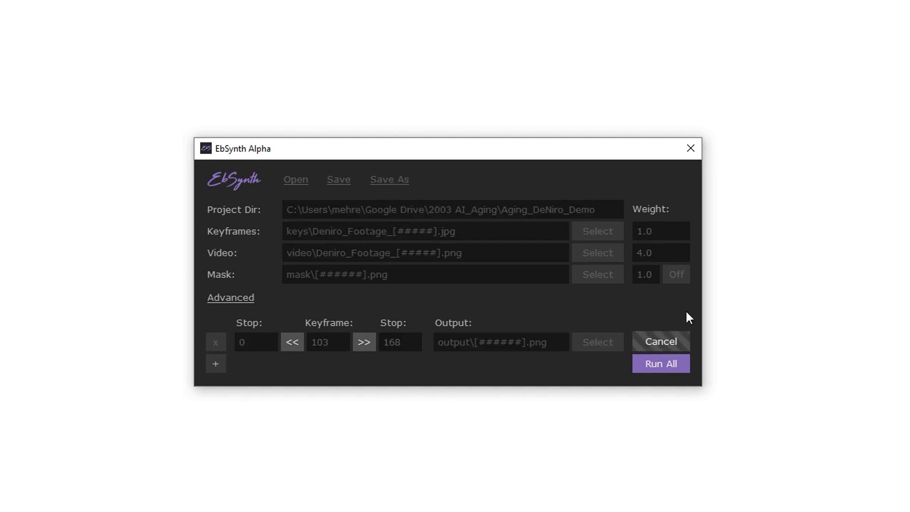
{"action": "mouse_move", "coordinate": [780, 276]}
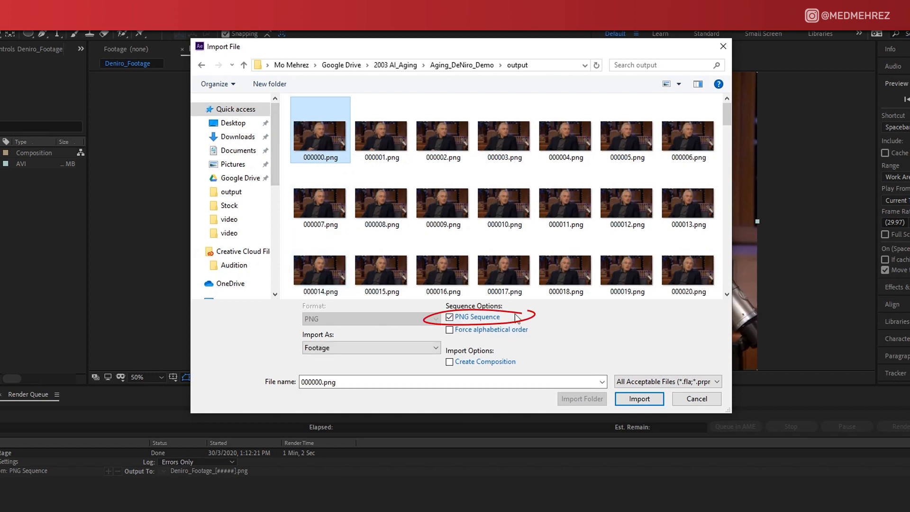
Import 000000.png from the output folder as a PNG sequence footage item
{"action": "left_click", "coordinate": [638, 399]}
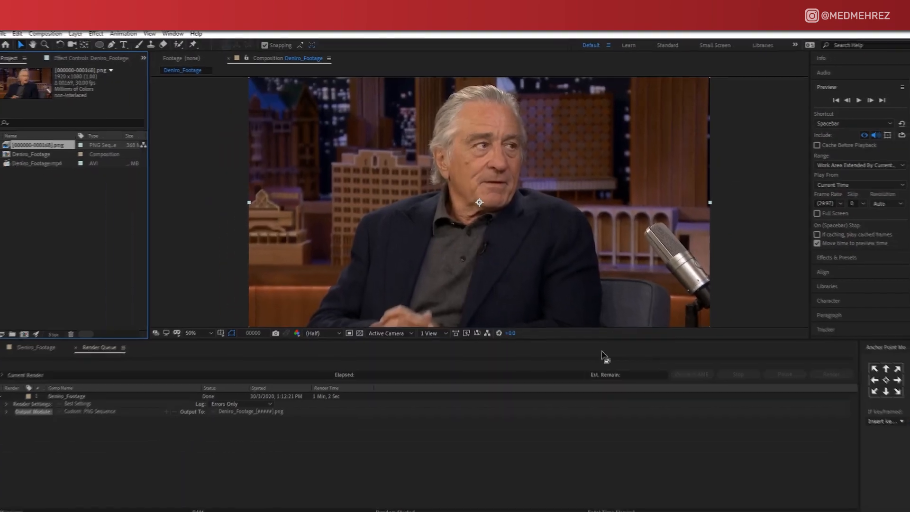